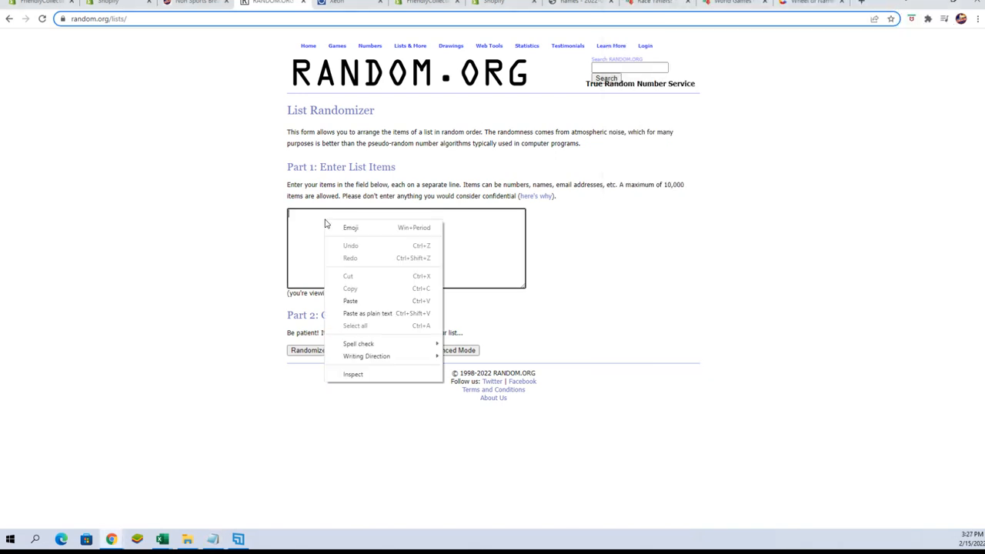
# Paste the 22 owner names into the List Randomizer and shuffle them seven times.
pyautogui.click(351, 300)
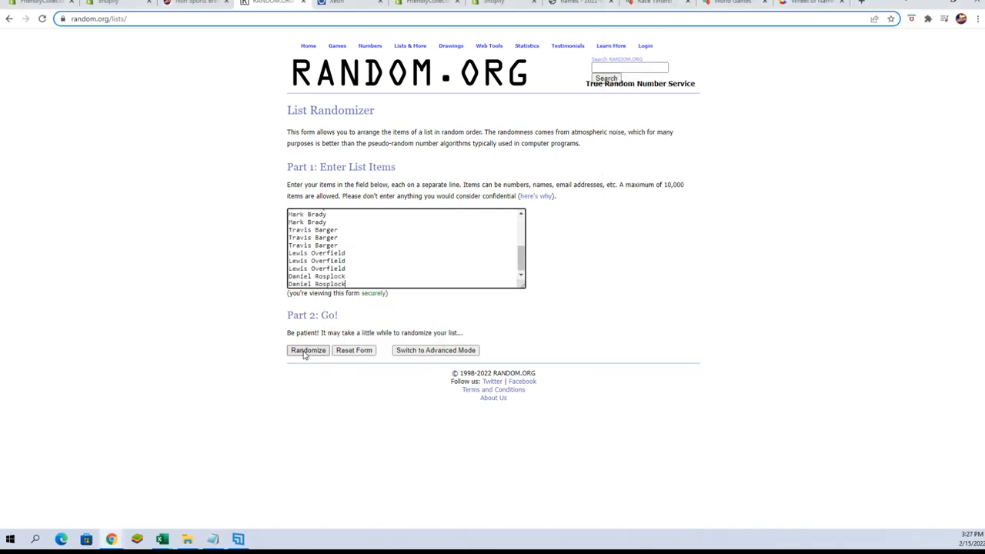
pyautogui.click(308, 351)
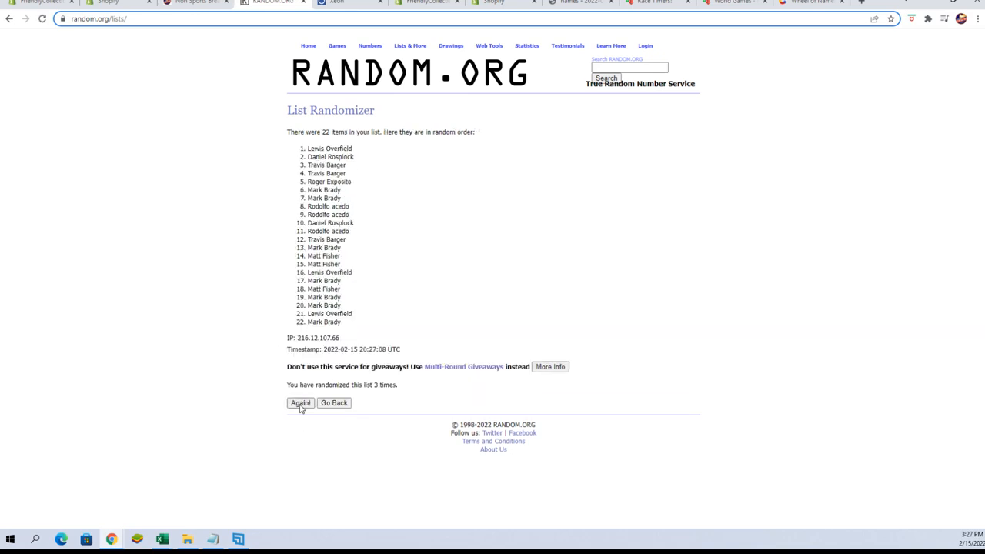
pyautogui.click(300, 404)
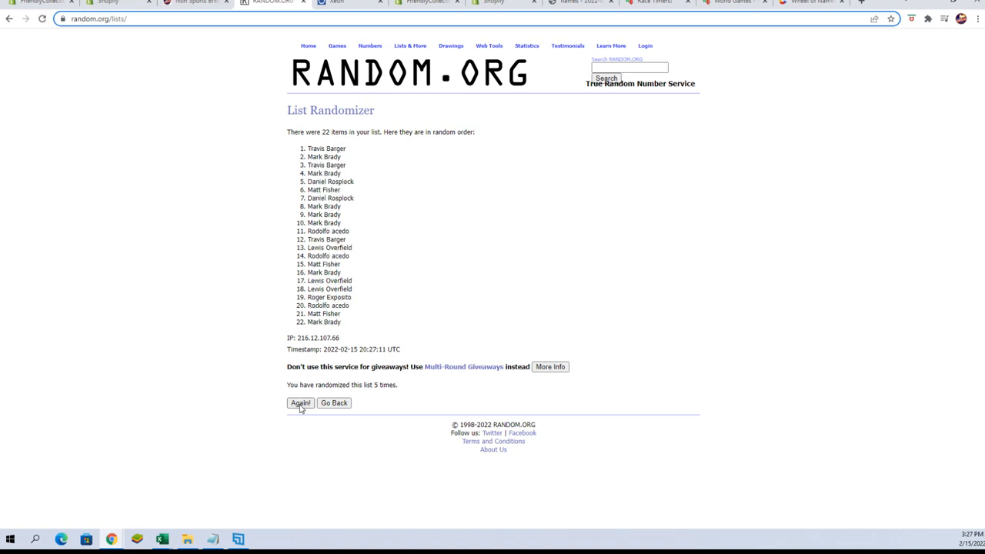
pyautogui.click(300, 404)
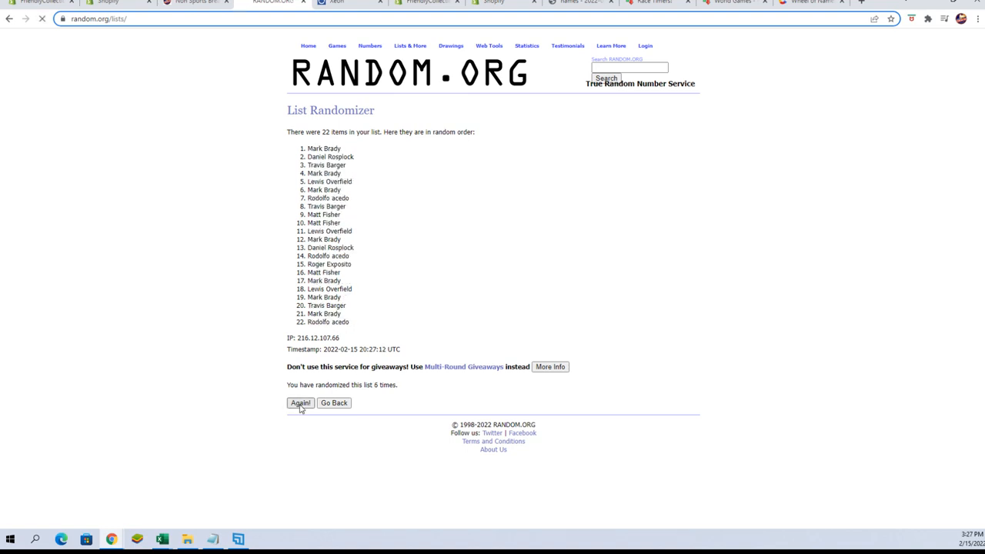
pyautogui.click(300, 403)
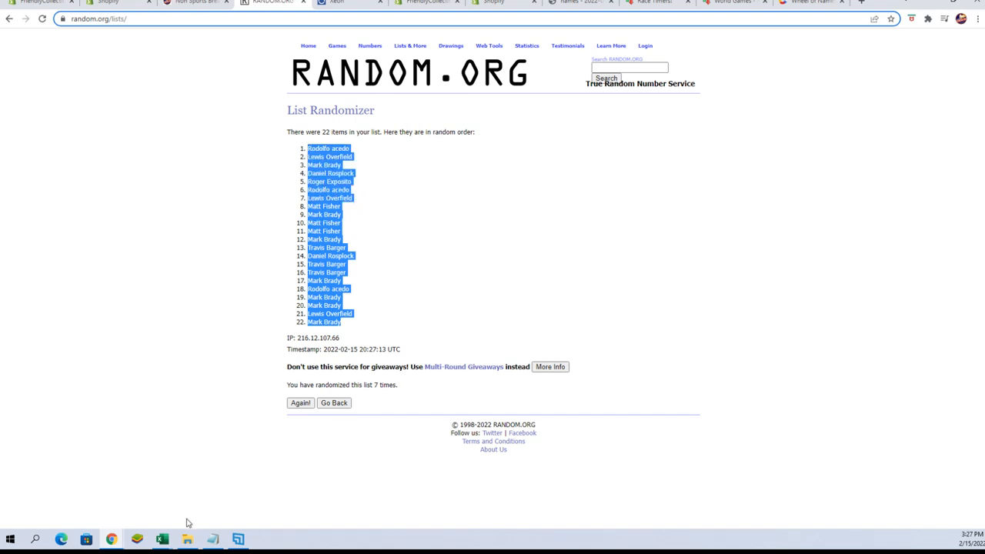
# Paste Special the randomized owner names into column A of the MASTER LIST sheet.
pyautogui.click(161, 538)
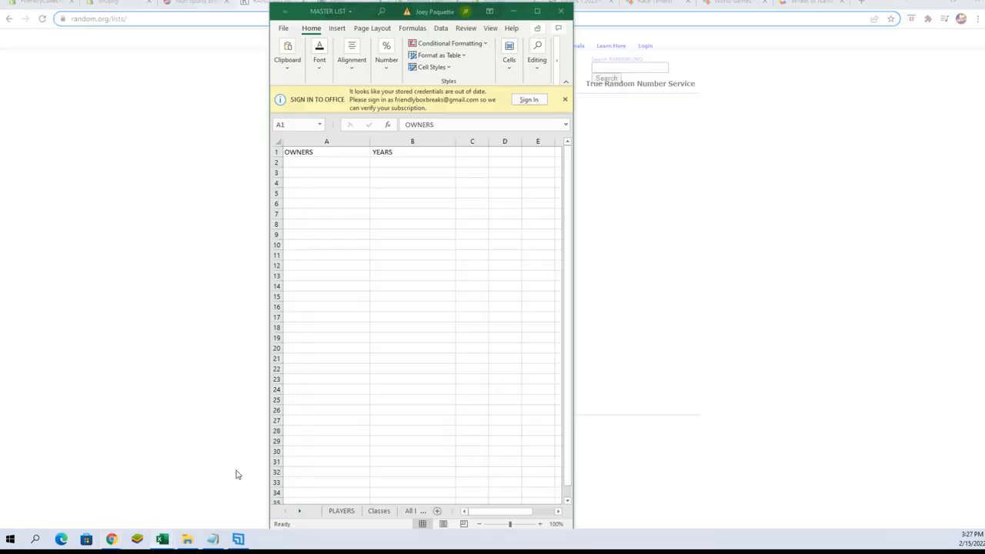
pyautogui.click(327, 163)
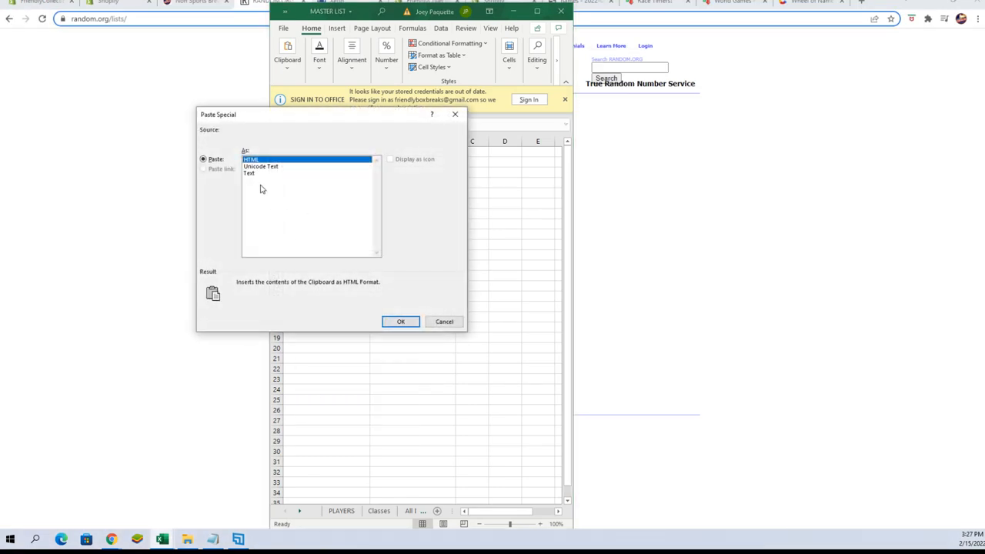
pyautogui.click(400, 322)
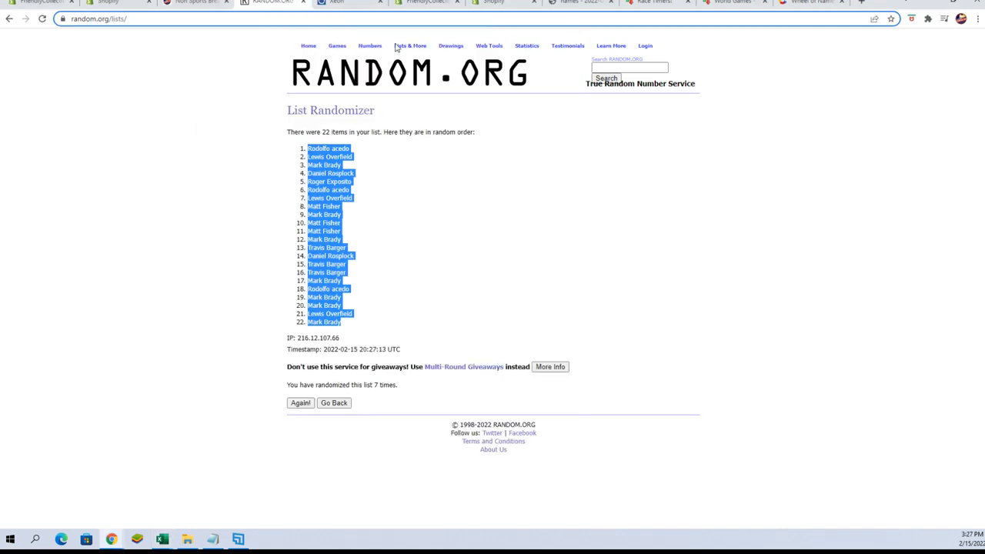
# Select all the year ranges from 1950-1952 in Notepad and copy them.
pyautogui.click(334, 403)
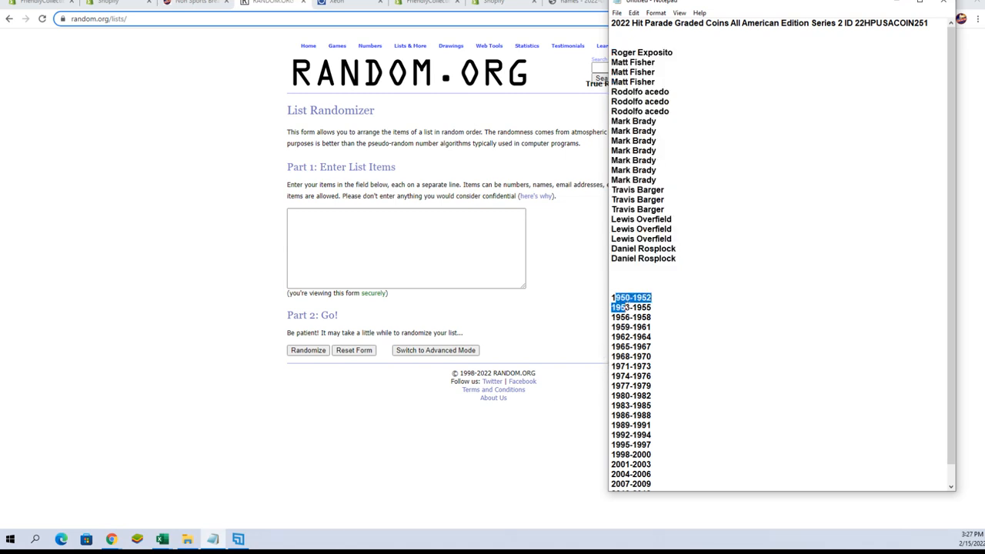
pyautogui.moveTo(613, 299); pyautogui.dragTo(647, 484)
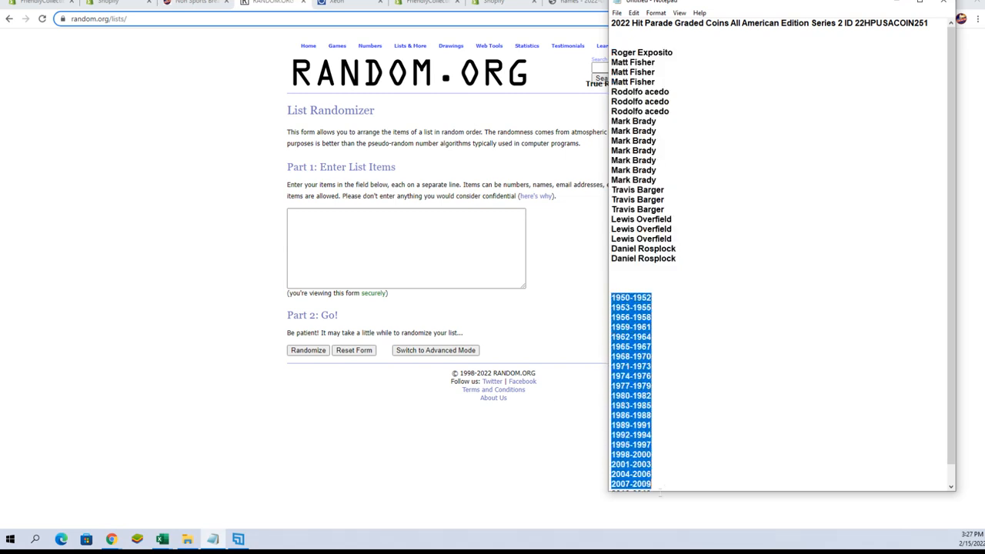
pyautogui.rightClick(628, 326)
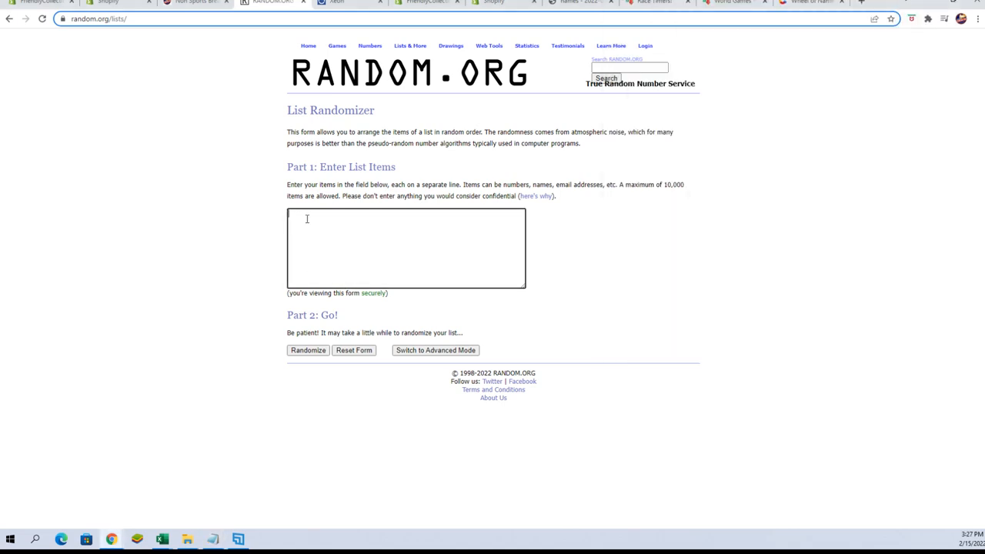
# Enter the 22 year ranges (to 1986-1988), shuffle seven times and select the final order.
pyautogui.write('1986-1988')
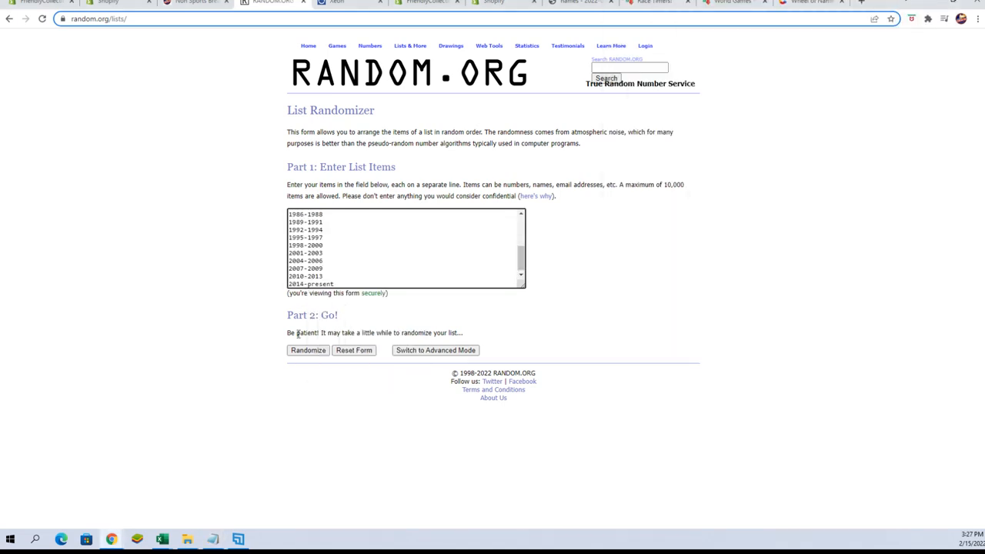
pyautogui.click(308, 351)
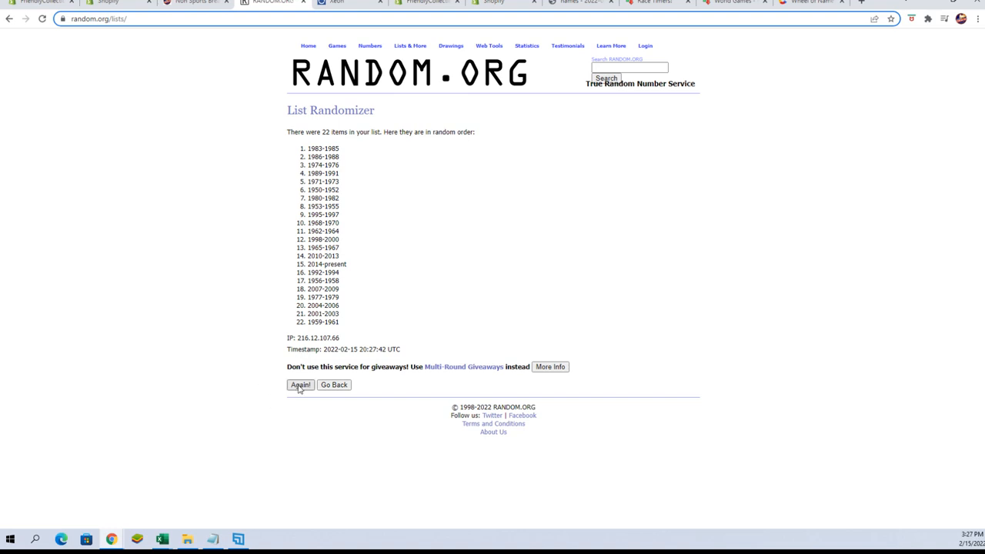
pyautogui.click(300, 385)
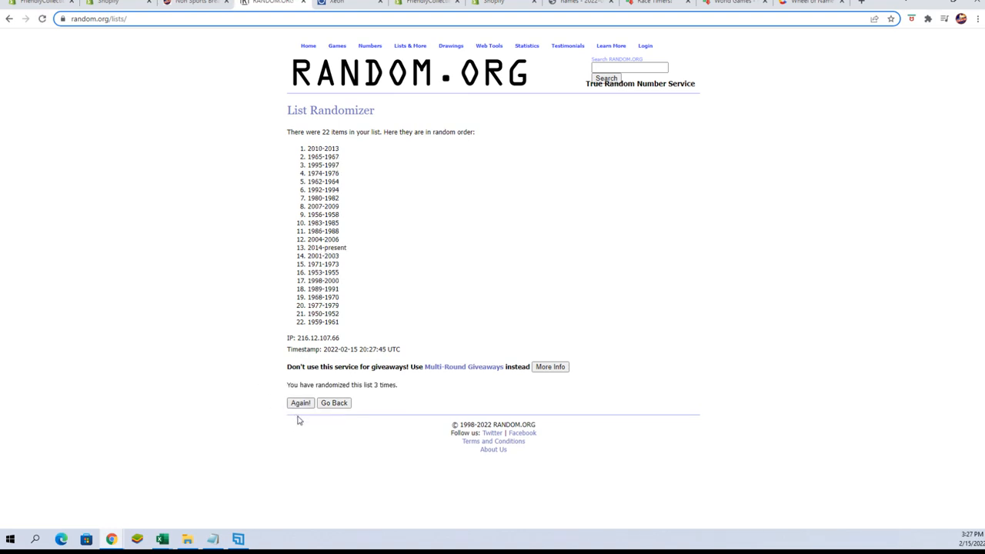
pyautogui.click(300, 403)
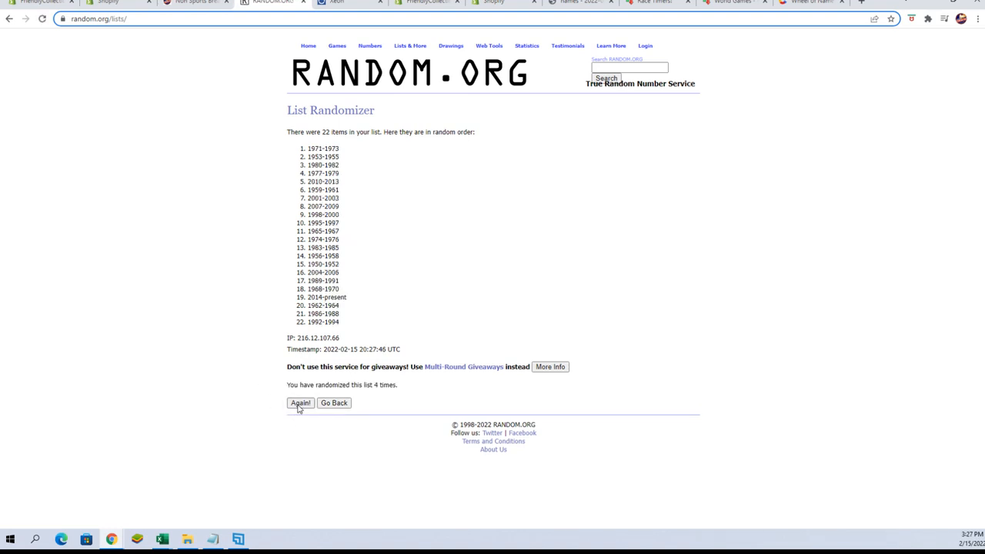
pyautogui.click(299, 403)
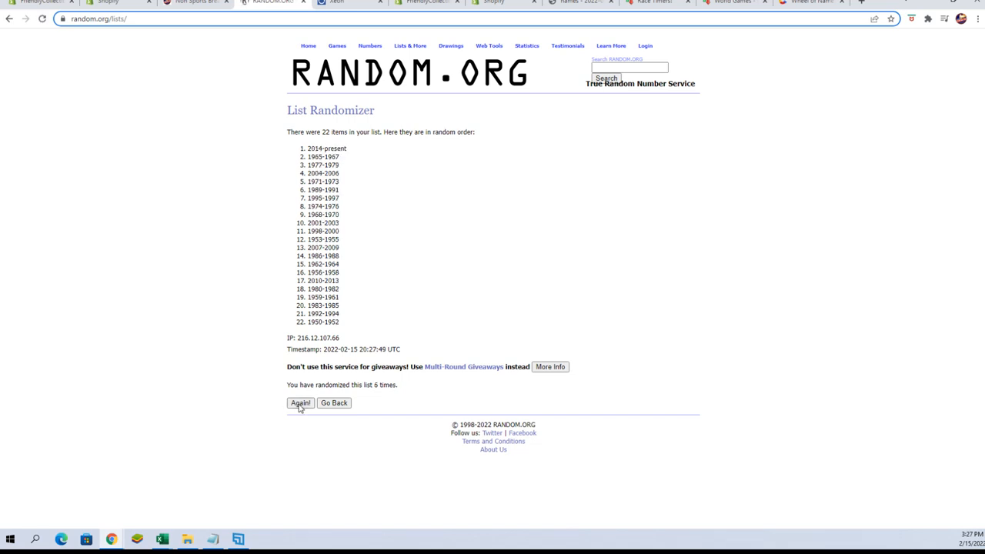
pyautogui.click(300, 404)
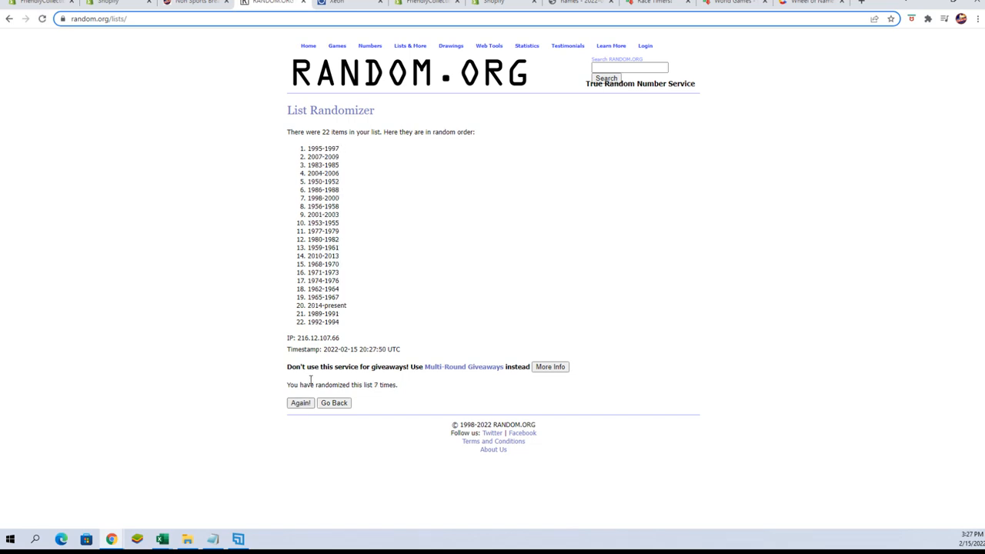
pyautogui.moveTo(308, 165); pyautogui.dragTo(342, 323)
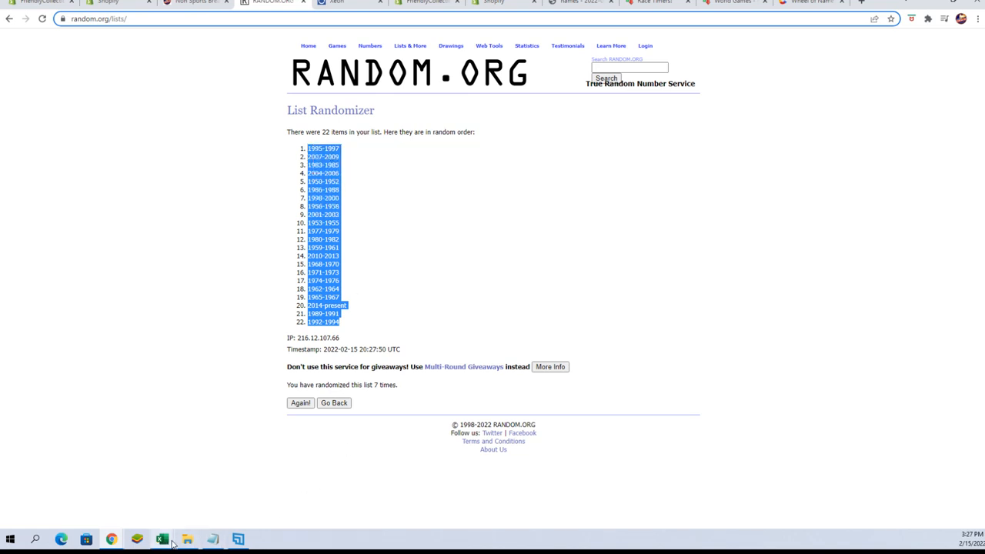
pyautogui.click(160, 536)
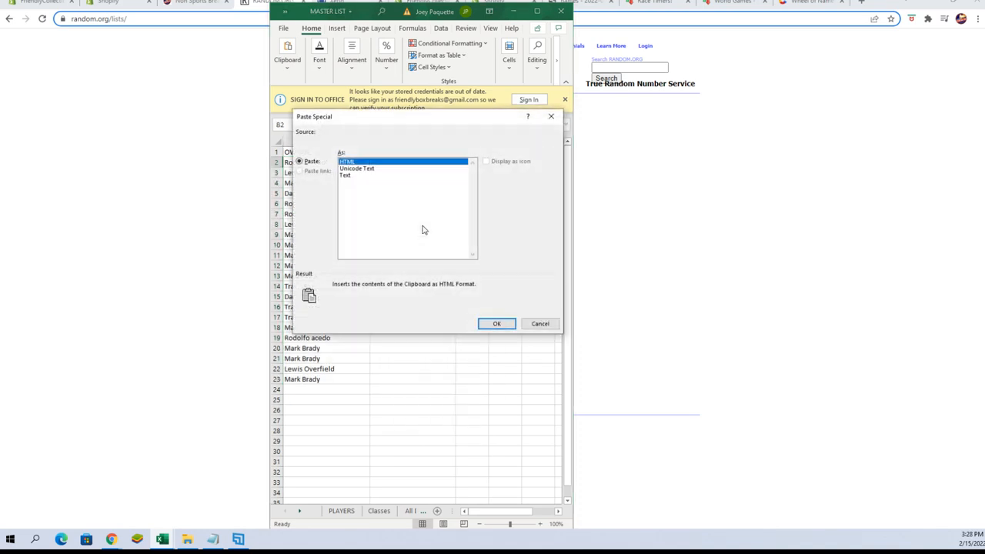
pyautogui.click(496, 323)
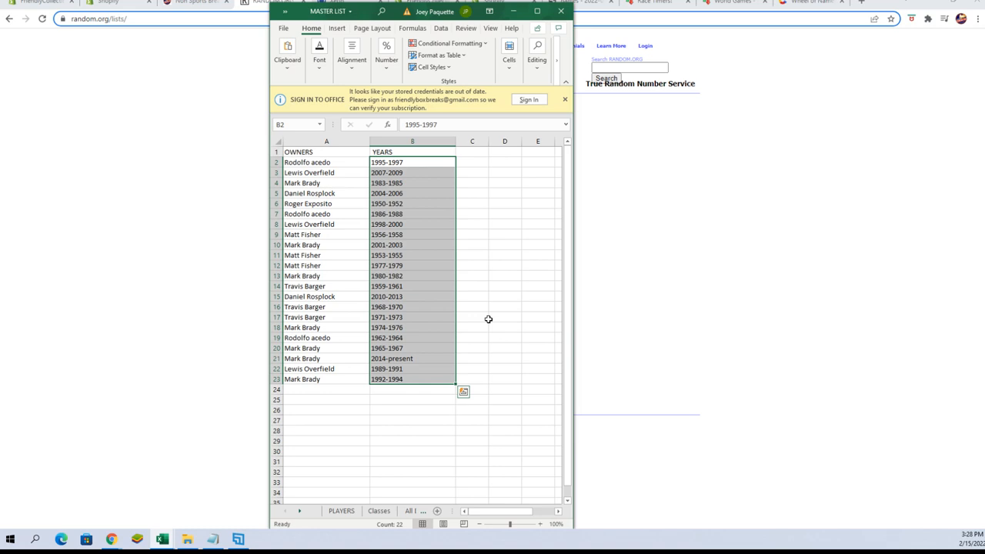
pyautogui.moveTo(495, 305)
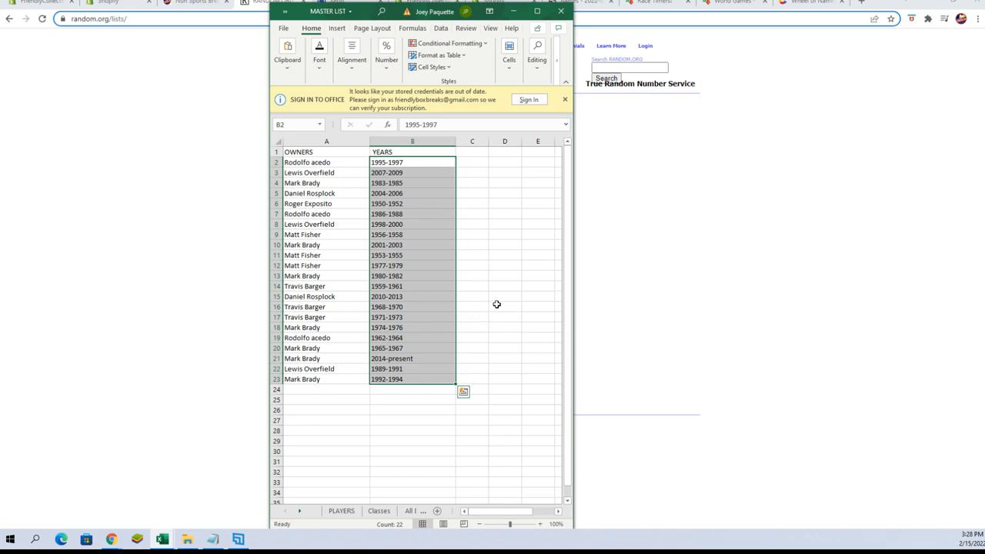
pyautogui.moveTo(513, 255)
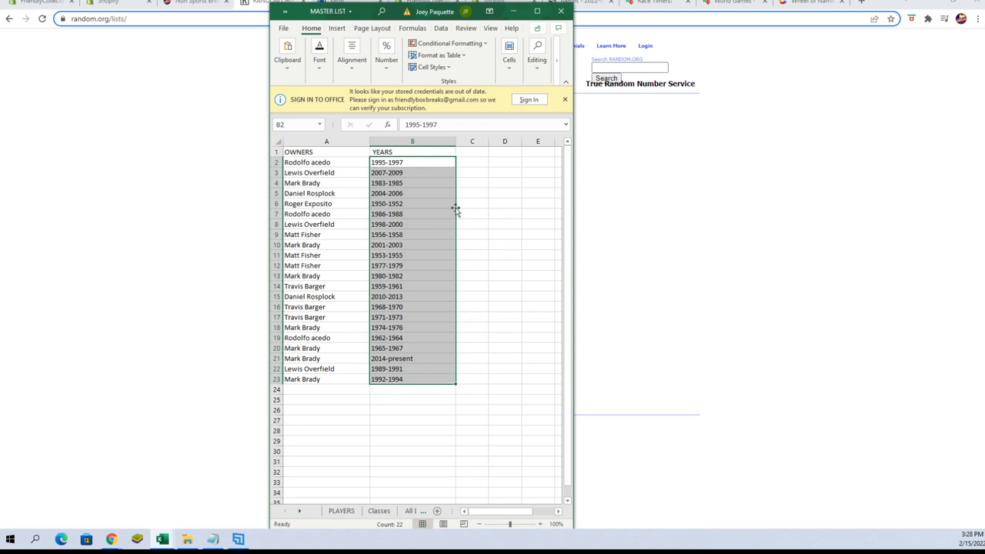
pyautogui.moveTo(434, 188)
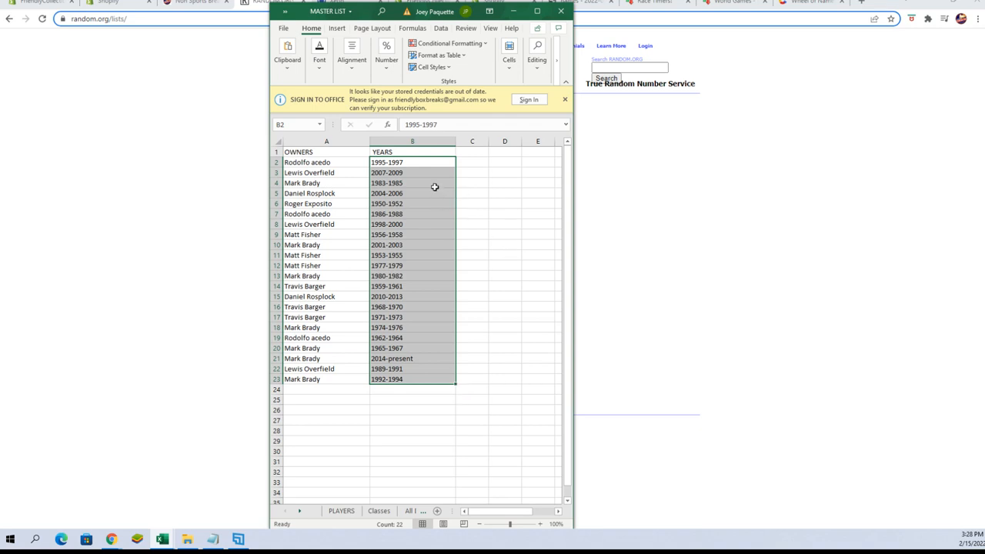
pyautogui.moveTo(417, 196)
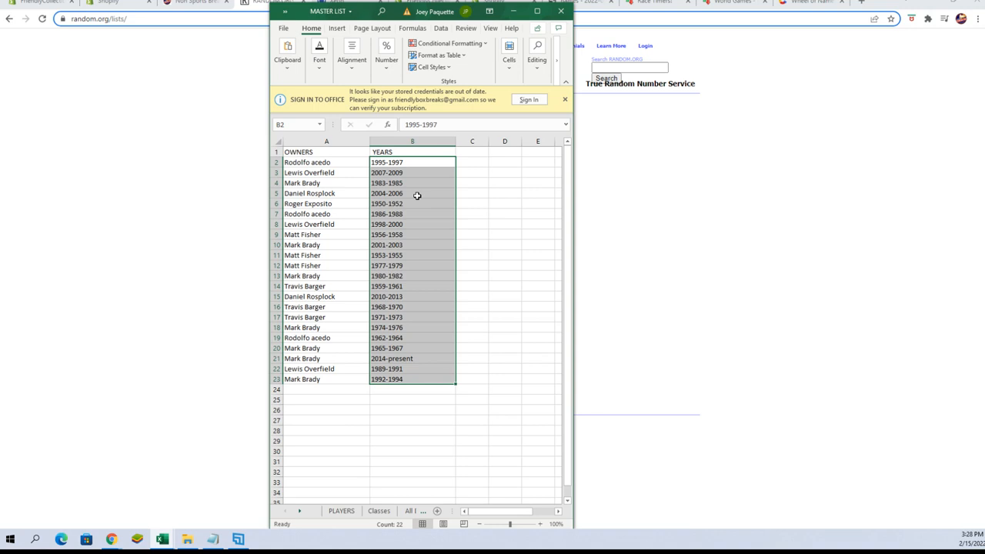
pyautogui.moveTo(414, 205)
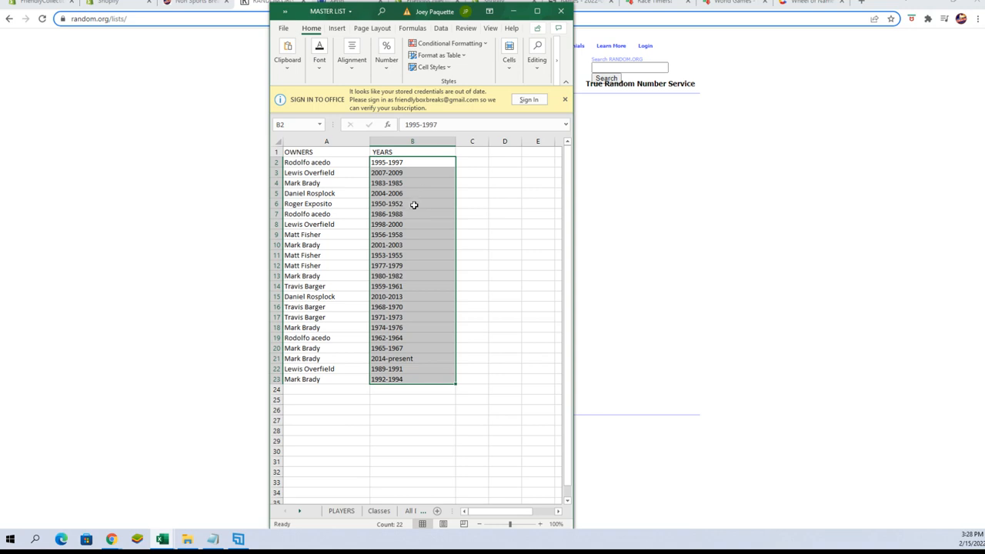
pyautogui.moveTo(416, 217)
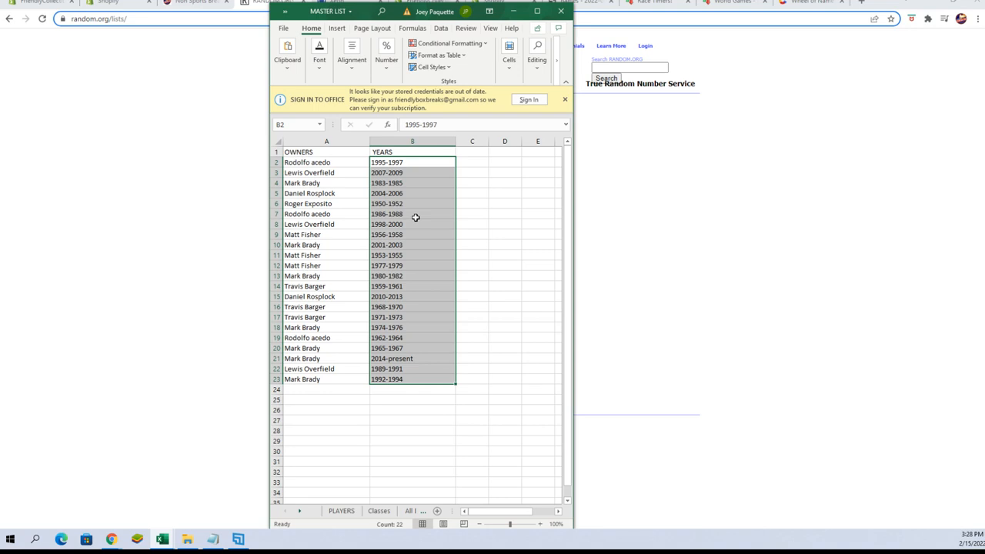
pyautogui.moveTo(416, 217)
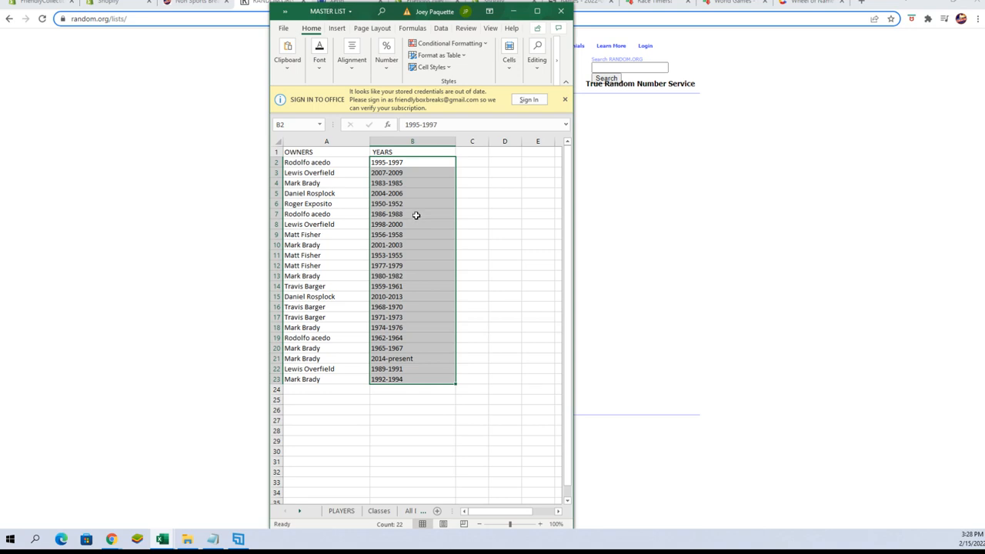
pyautogui.moveTo(413, 225)
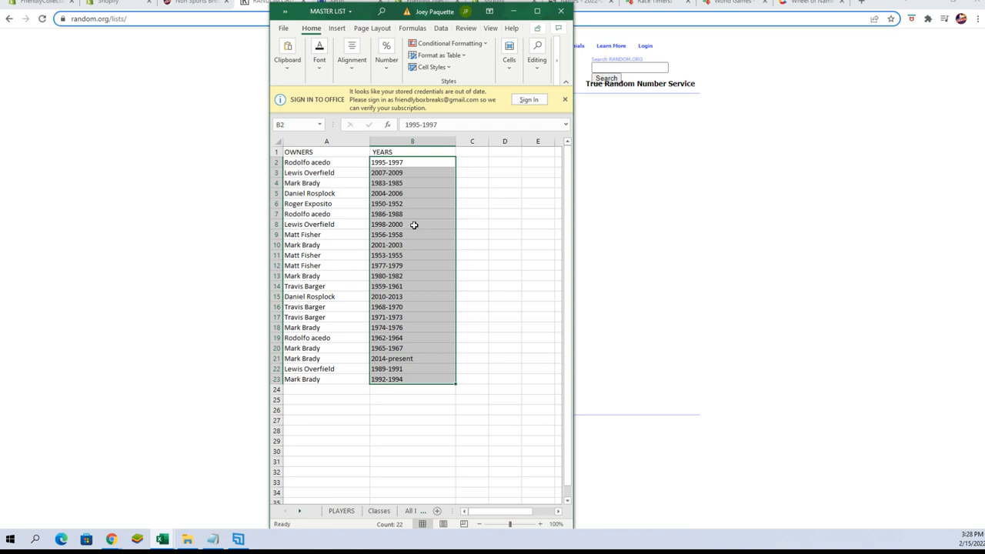
pyautogui.moveTo(415, 237)
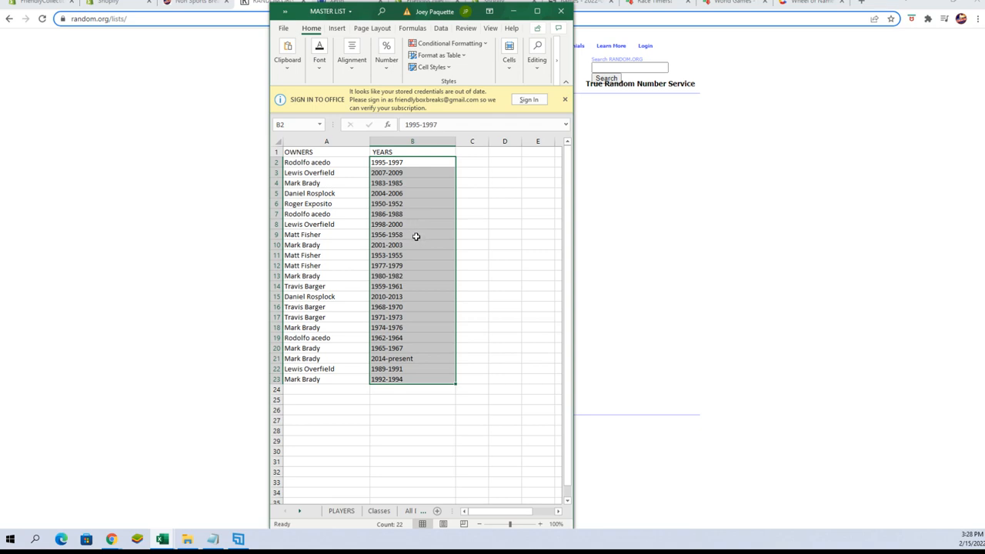
pyautogui.moveTo(415, 244)
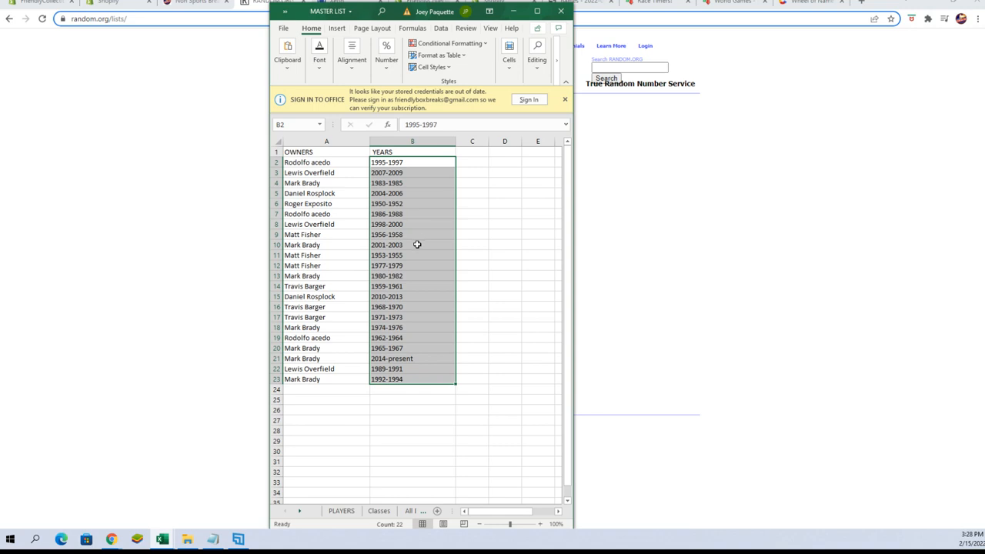
pyautogui.moveTo(419, 246)
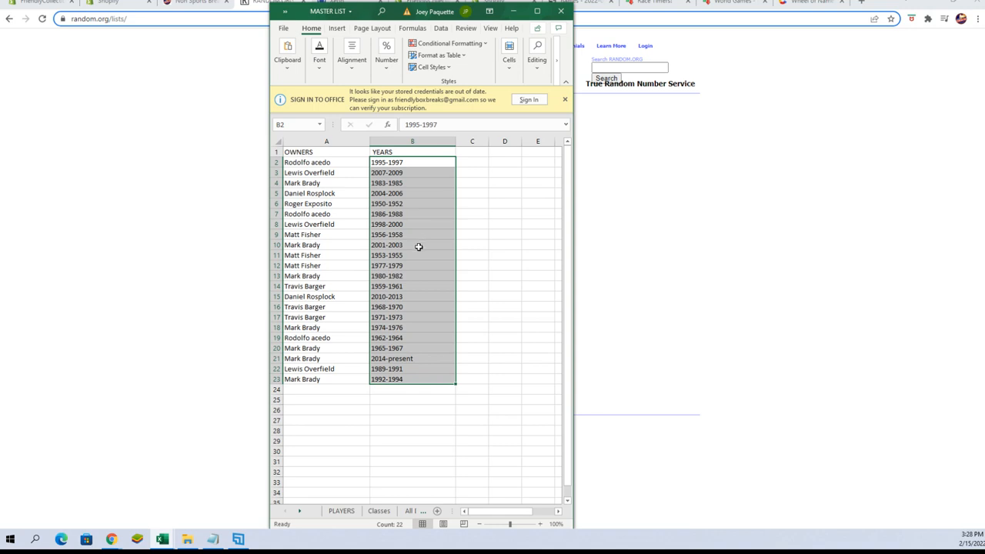
pyautogui.moveTo(416, 255)
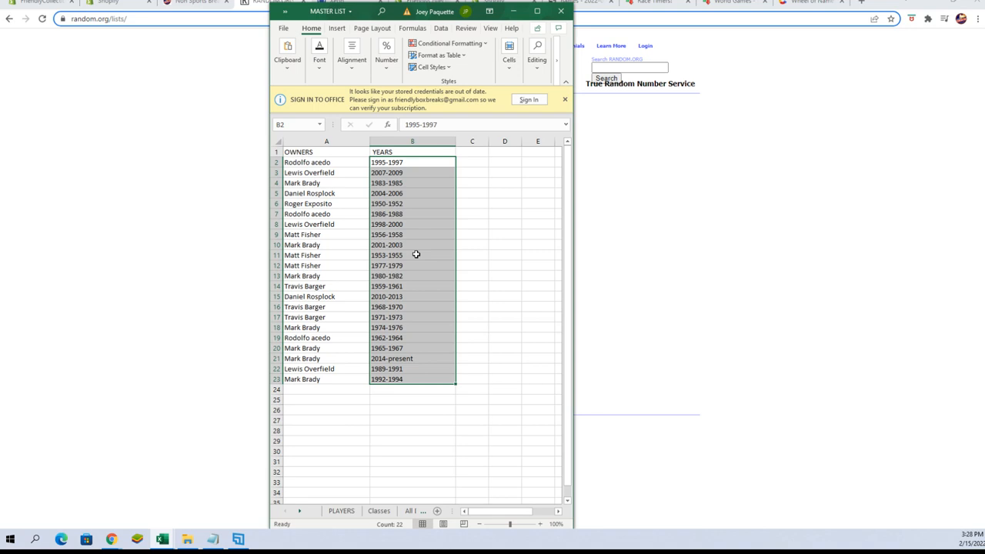
pyautogui.moveTo(416, 268)
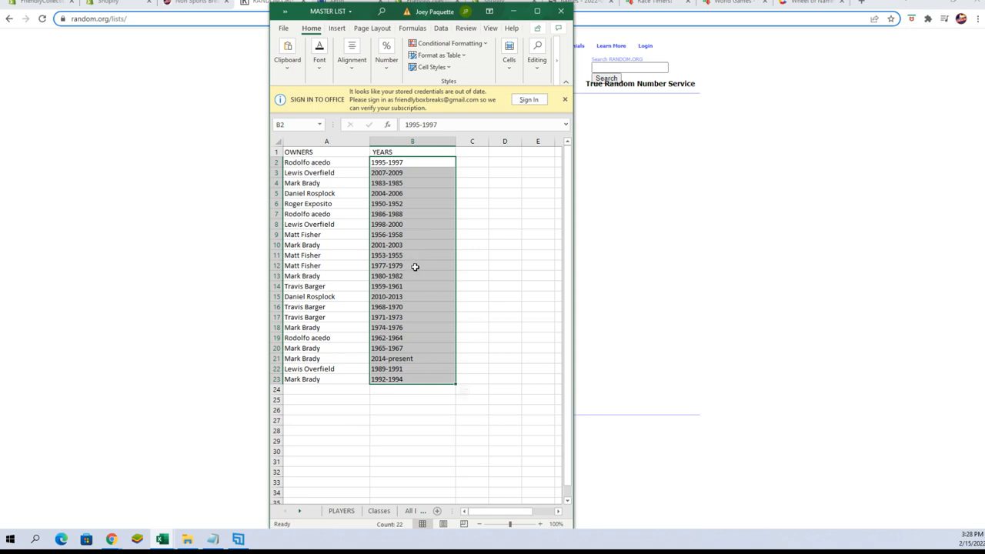
pyautogui.moveTo(416, 273)
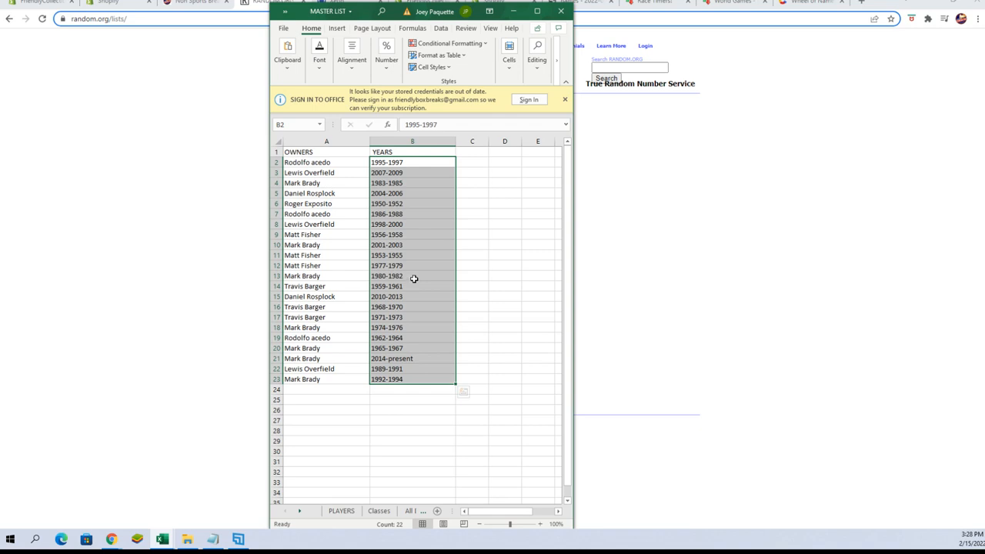
pyautogui.moveTo(411, 285)
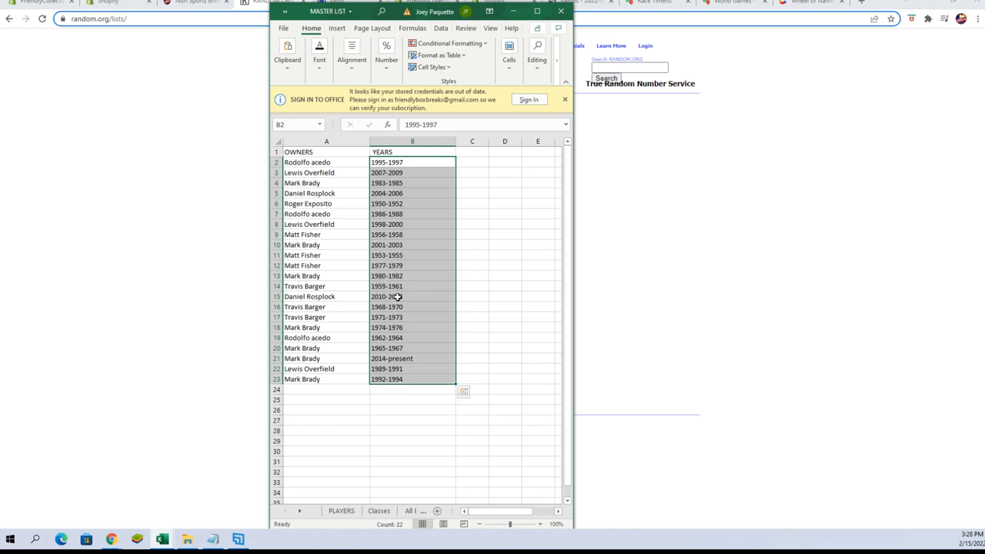
pyautogui.moveTo(422, 295)
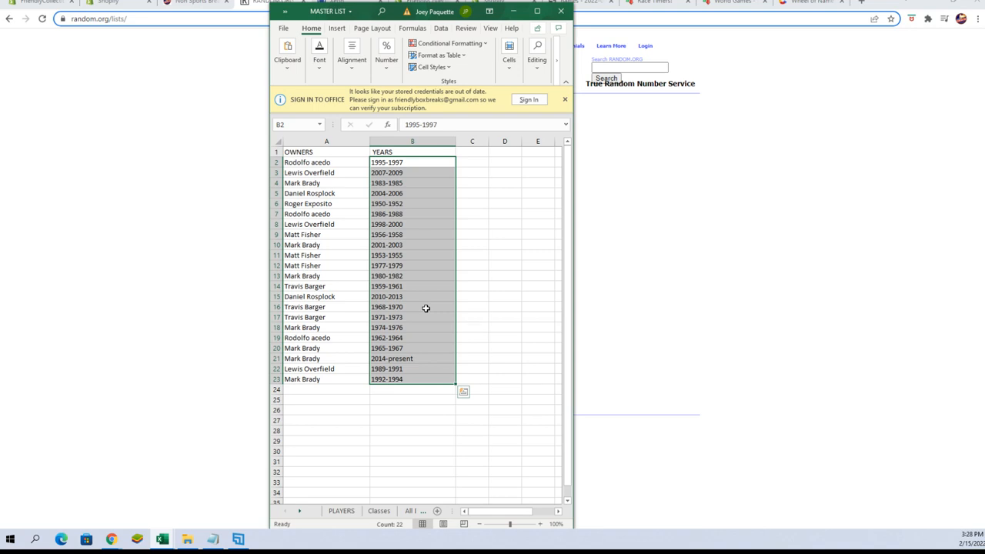
pyautogui.moveTo(425, 317)
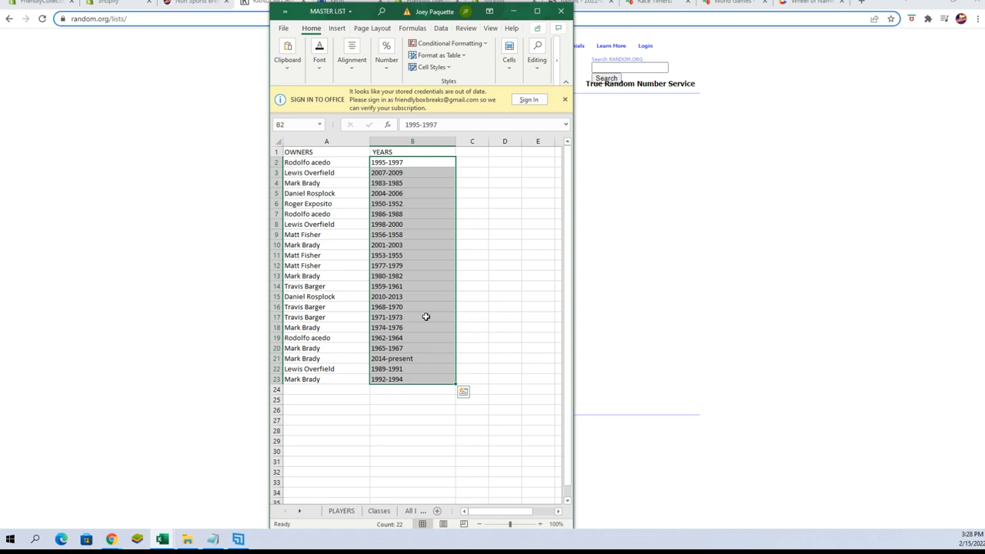
pyautogui.moveTo(421, 329)
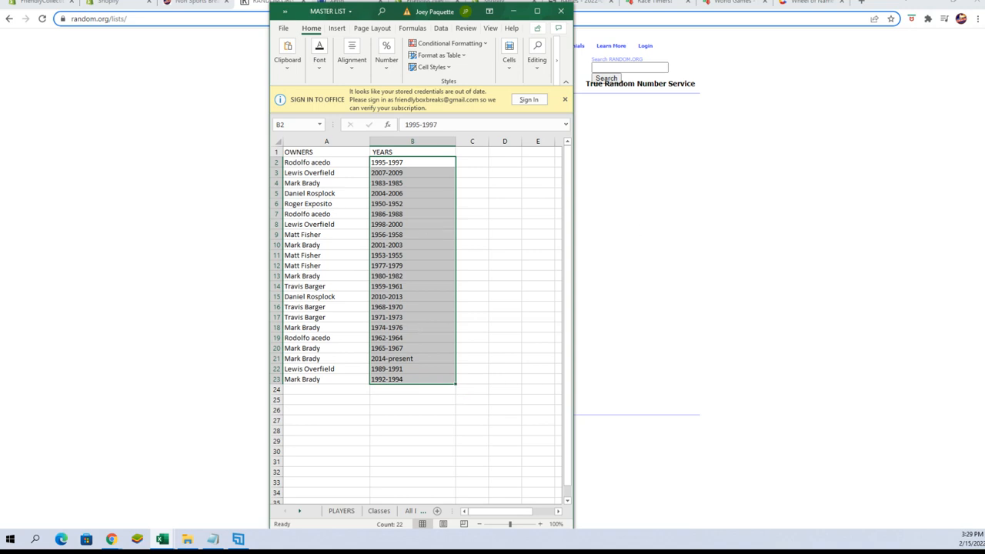
# Select owner names A2:A23 under OWNERS and copy them.
pyautogui.click(320, 152)
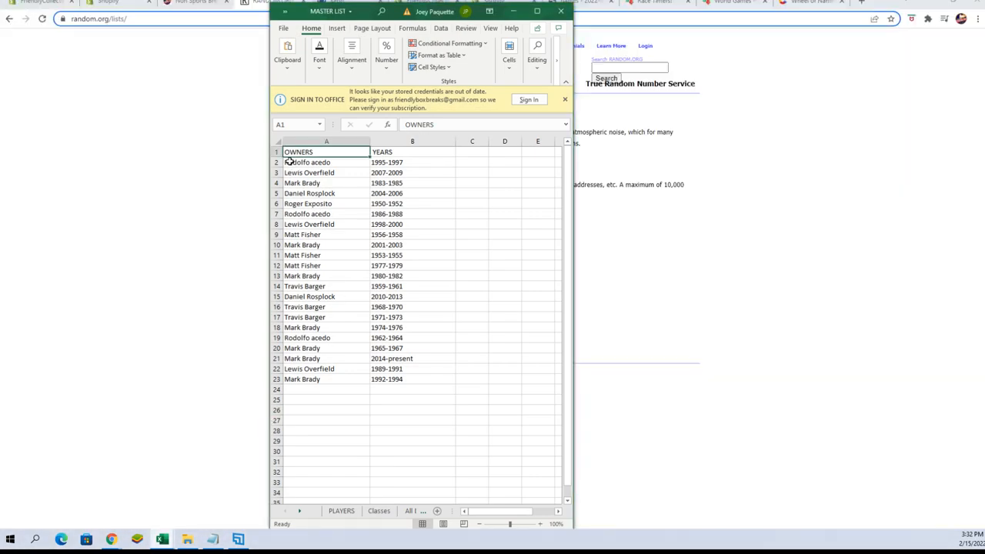
pyautogui.moveTo(306, 162); pyautogui.dragTo(301, 379)
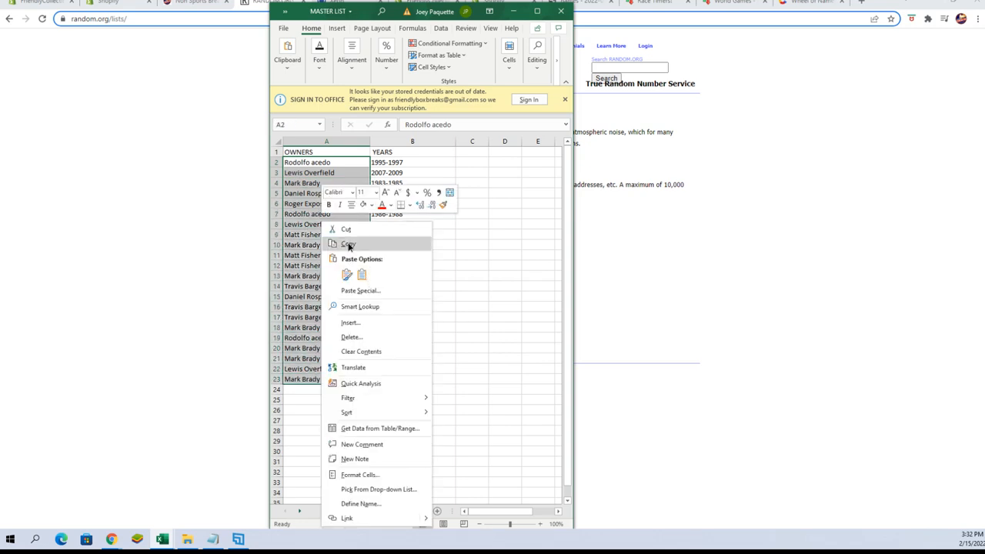
pyautogui.click(274, 5)
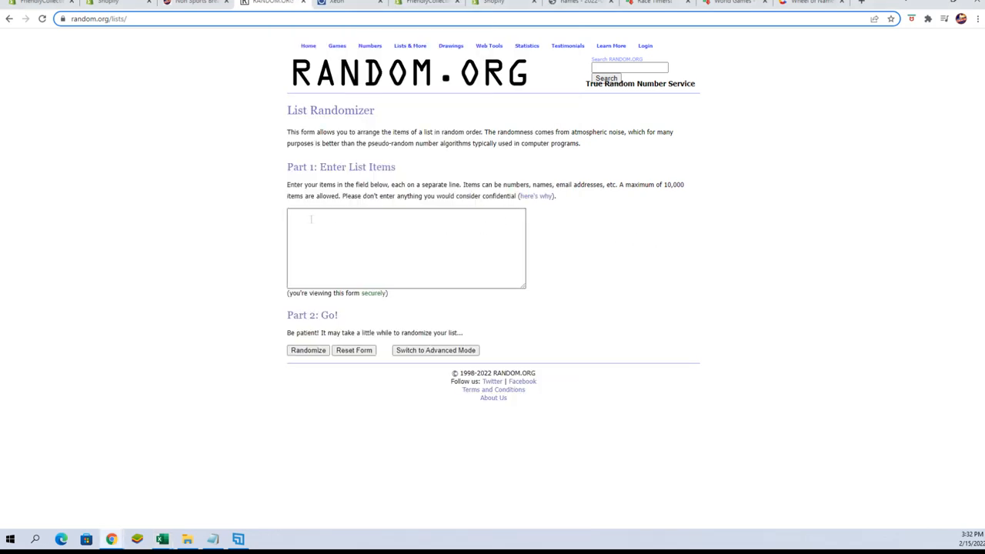
# Paste the 22 owner names into the list box and randomize them seven times.
pyautogui.rightClick(311, 223)
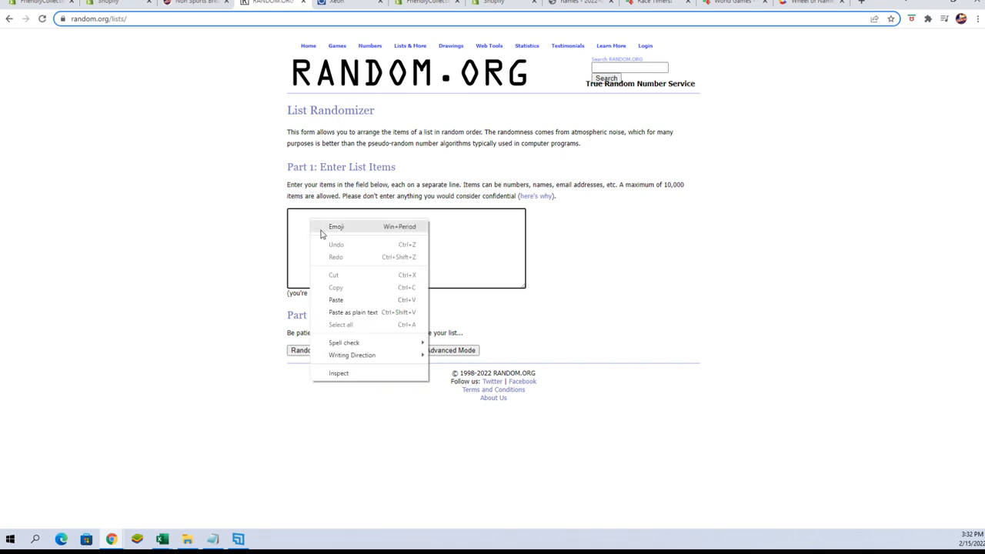
pyautogui.click(334, 298)
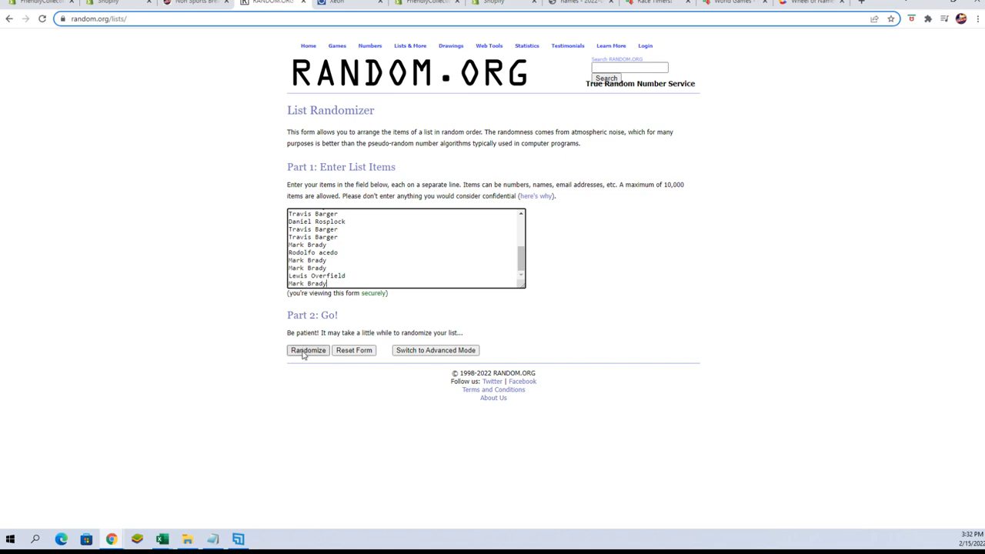
pyautogui.click(308, 352)
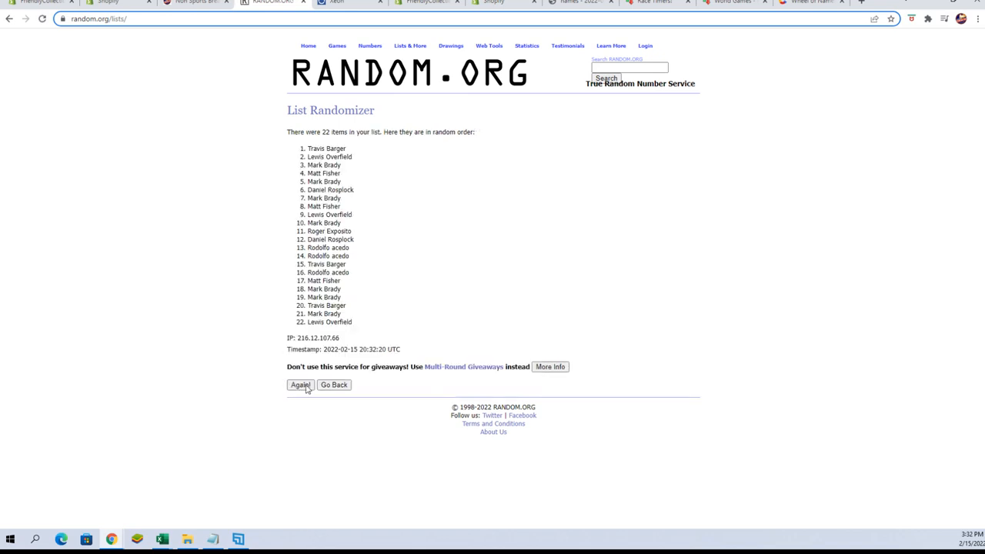
pyautogui.click(299, 385)
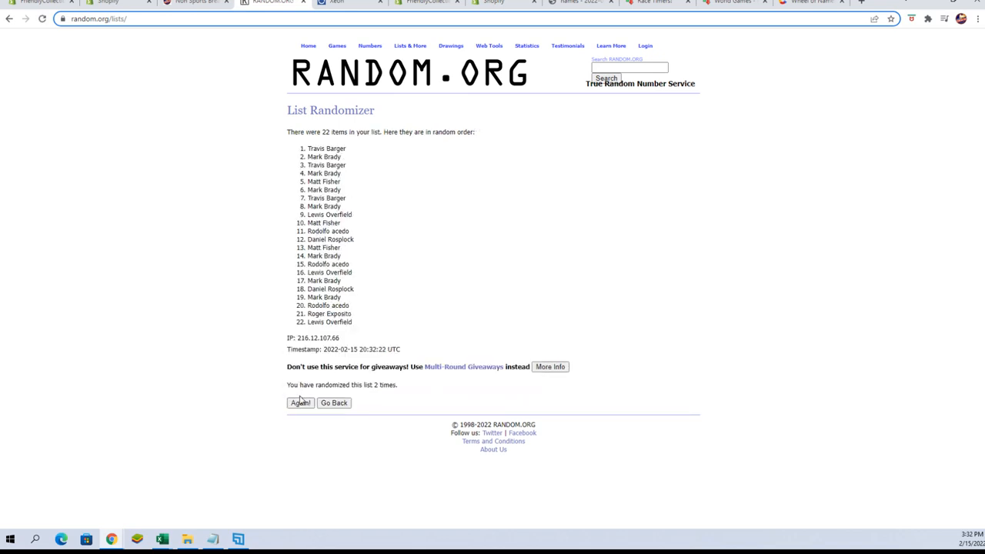
pyautogui.click(299, 403)
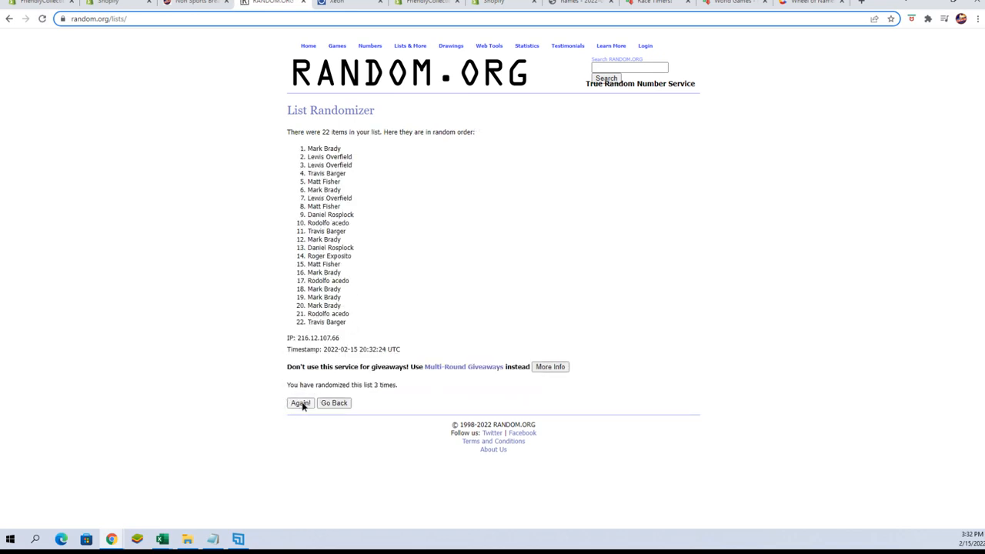
pyautogui.click(300, 403)
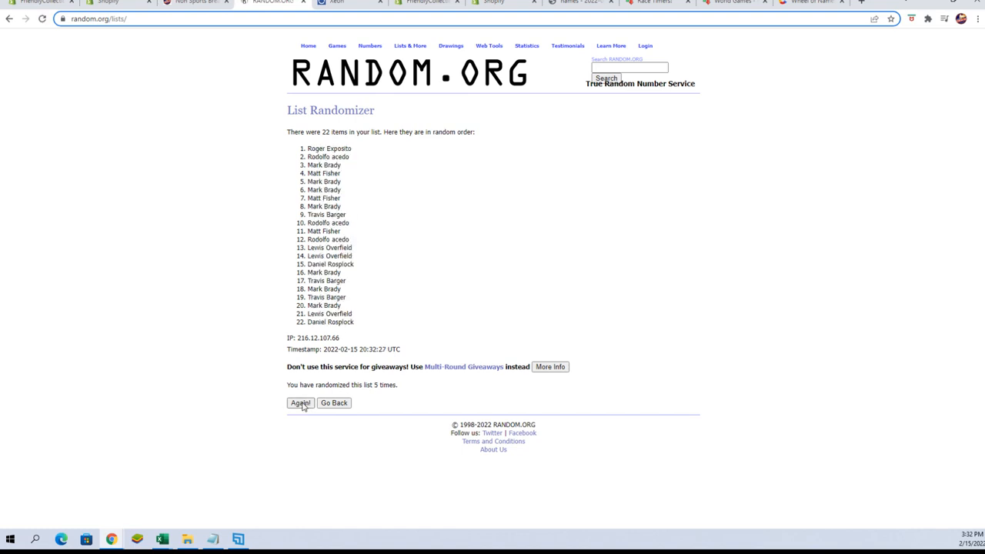
pyautogui.click(298, 403)
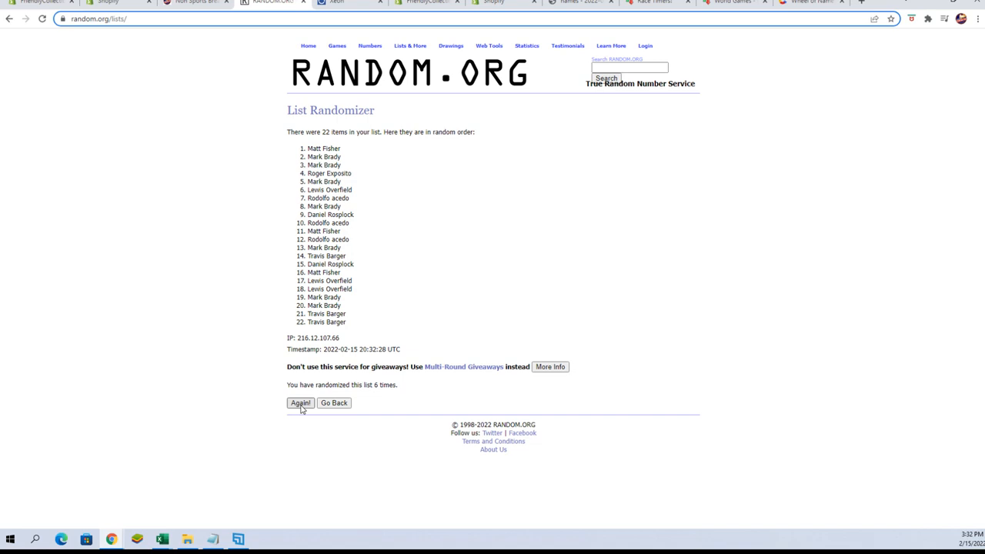
pyautogui.click(299, 403)
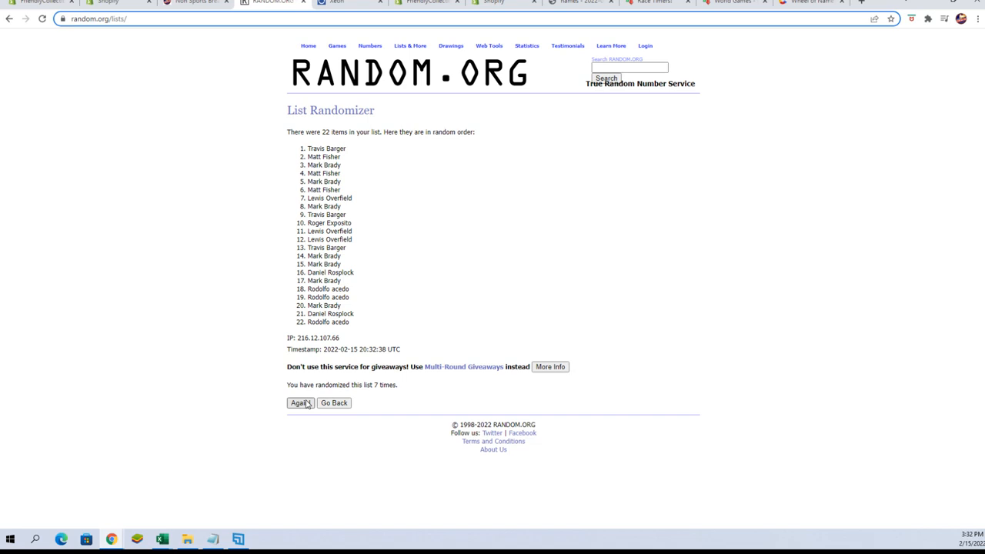
pyautogui.moveTo(302, 403)
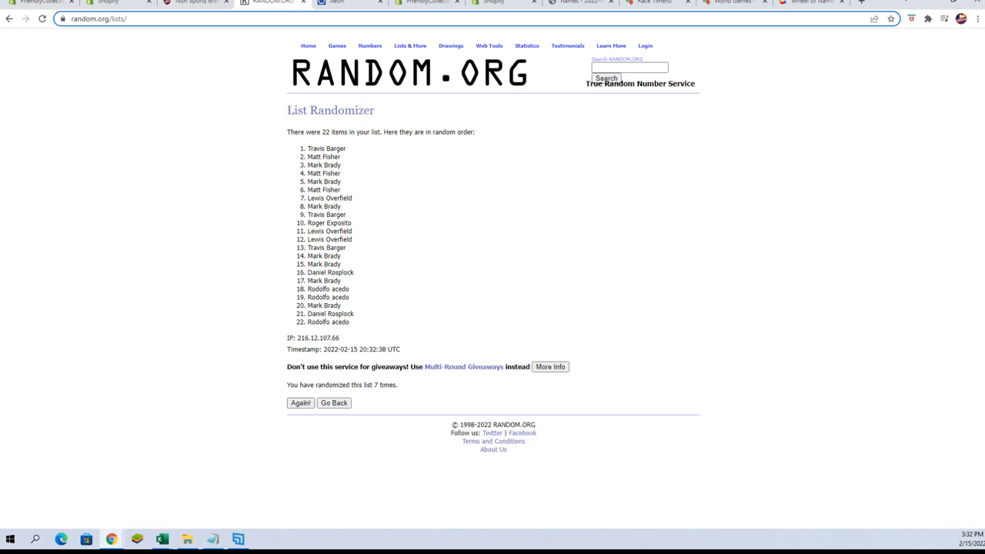